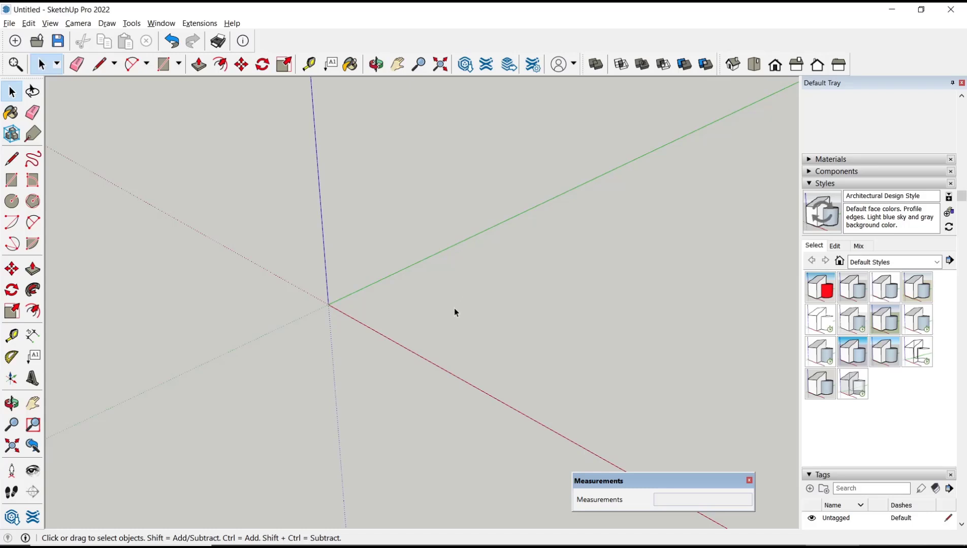
mouse_move(11, 180)
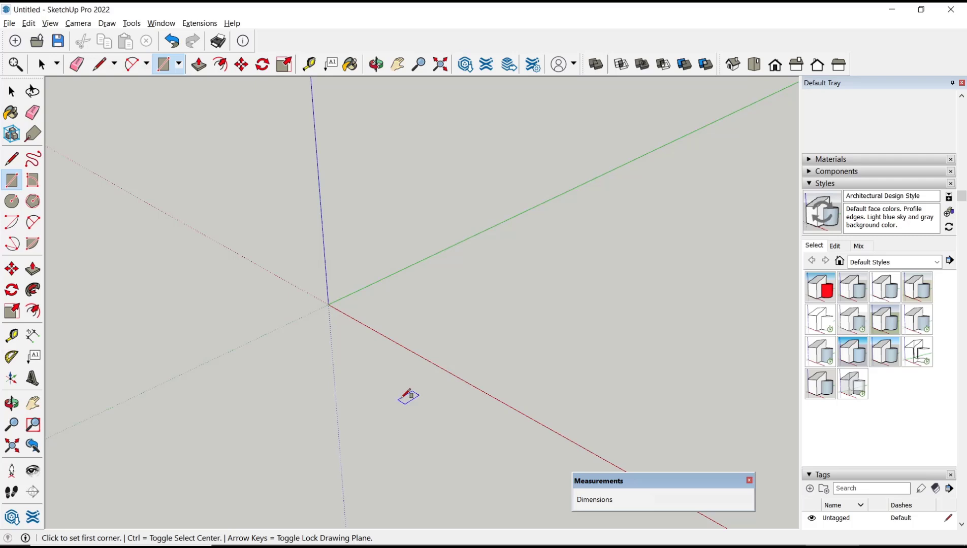
mouse_move(408, 294)
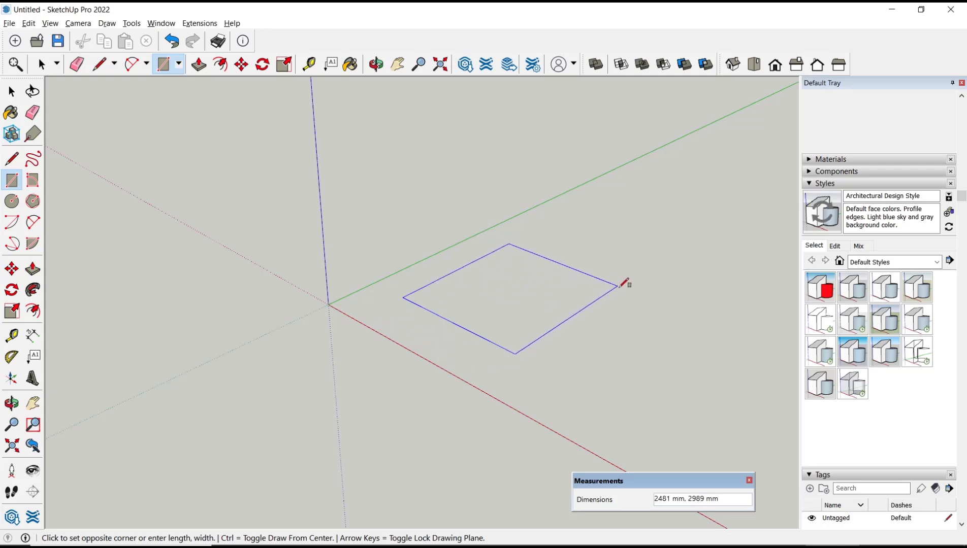
mouse_move(574, 314)
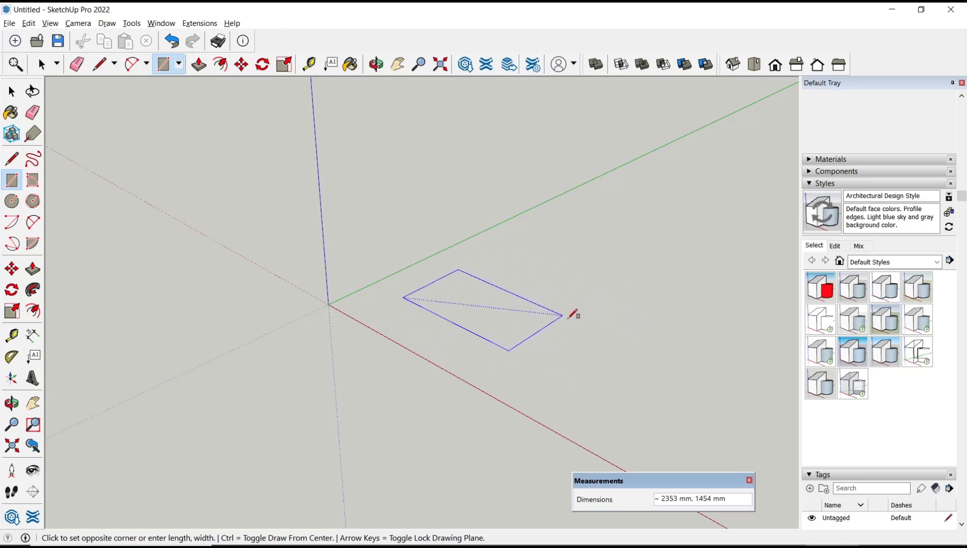
- Draw a 100 × 50 mm rectangle near the origin by typed dimensions
text(1)
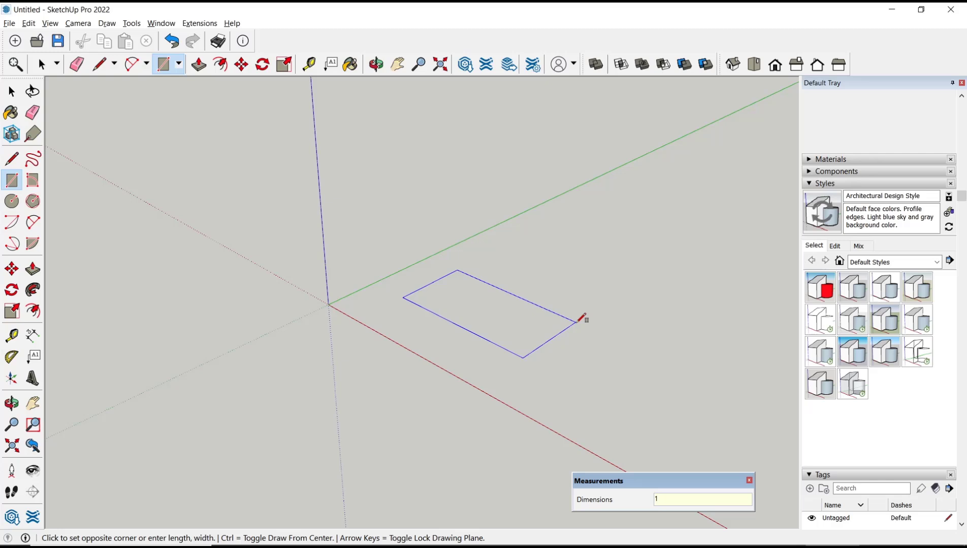
text(100,50)
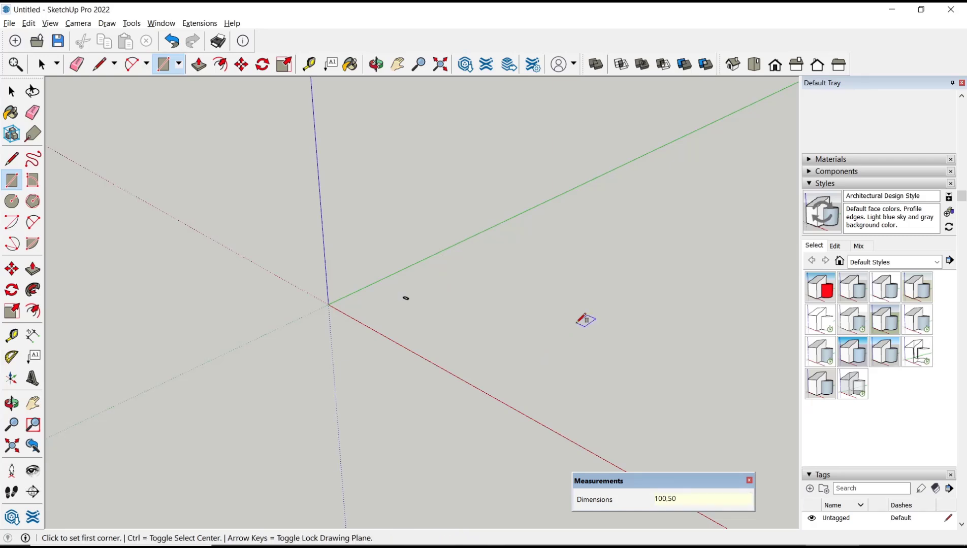
mouse_move(407, 293)
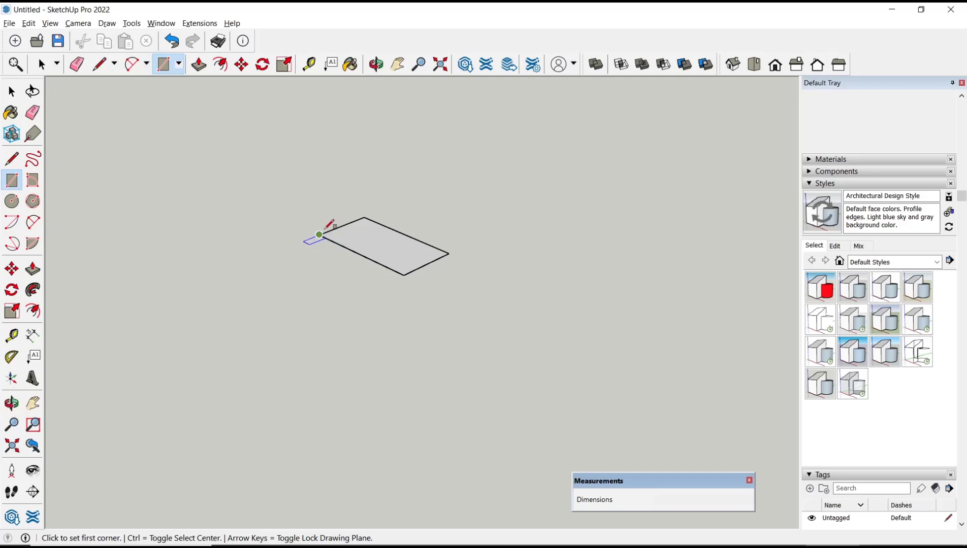
mouse_move(425, 263)
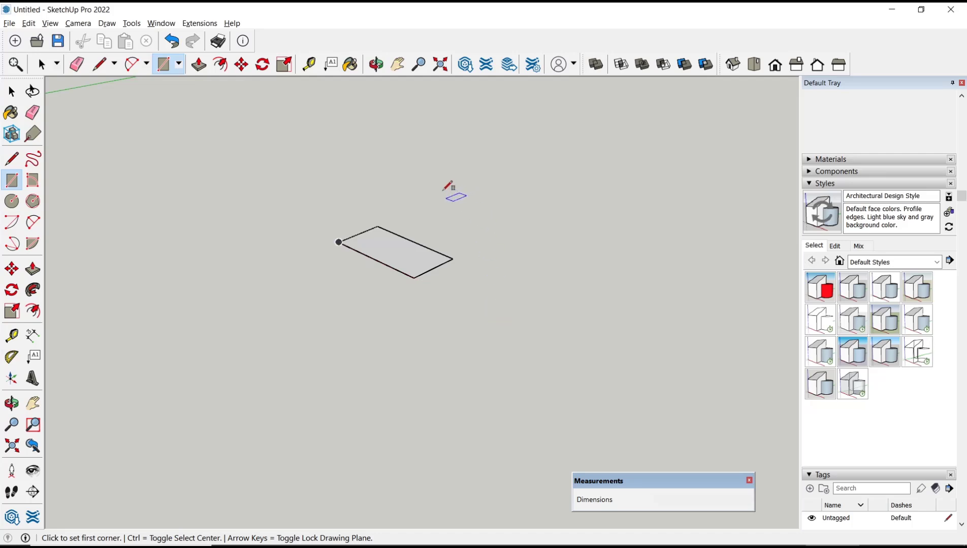
- Draw a 500 × 600 mm rectangle beside the small one by typing 500,600
click(446, 197)
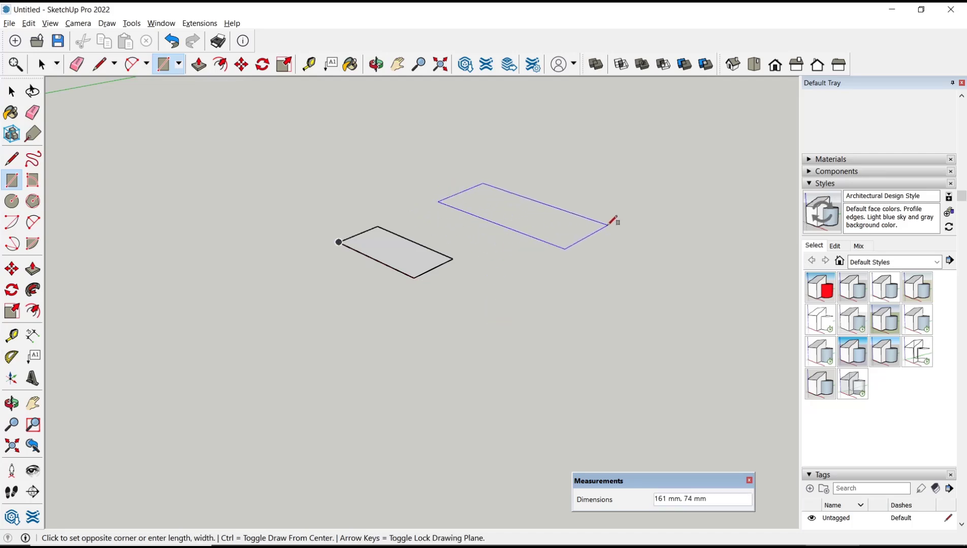
text(5)
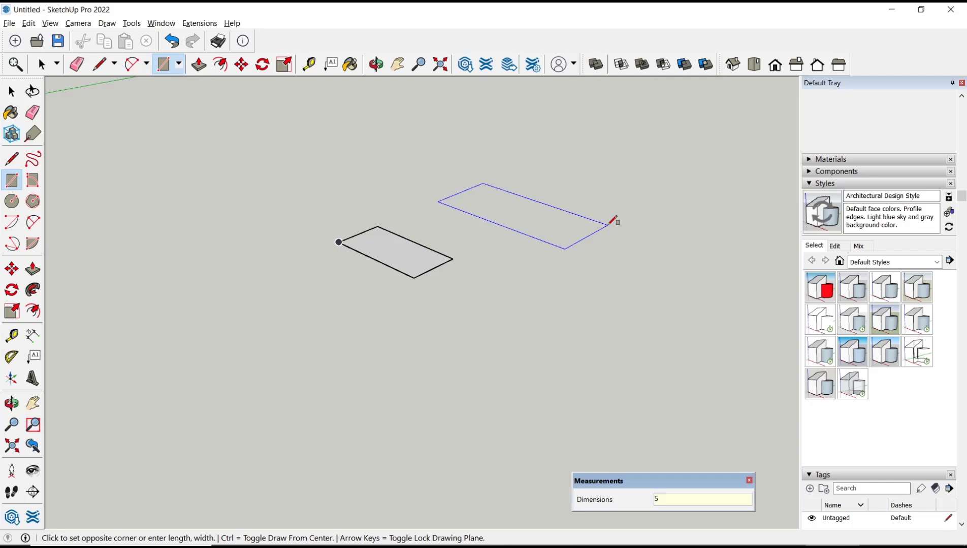
text(500,)
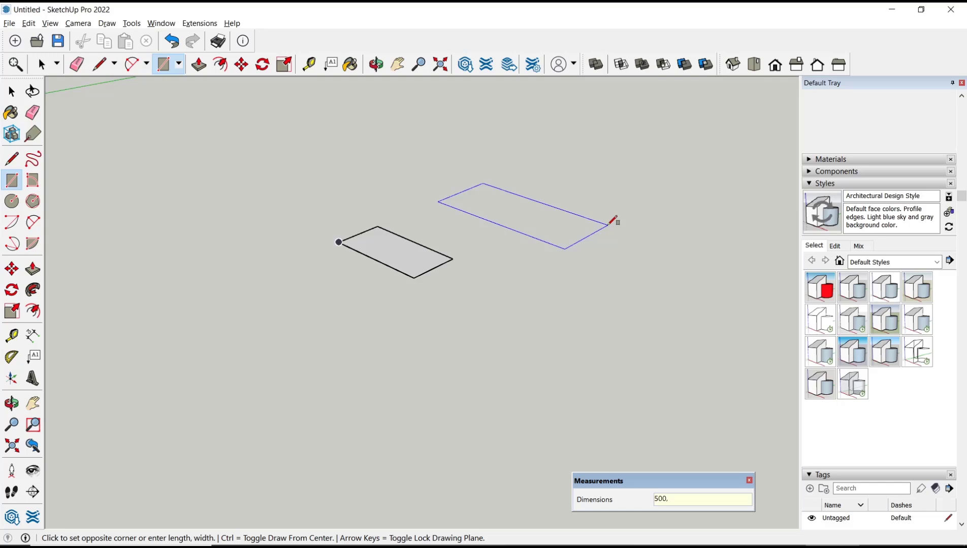
text(600)
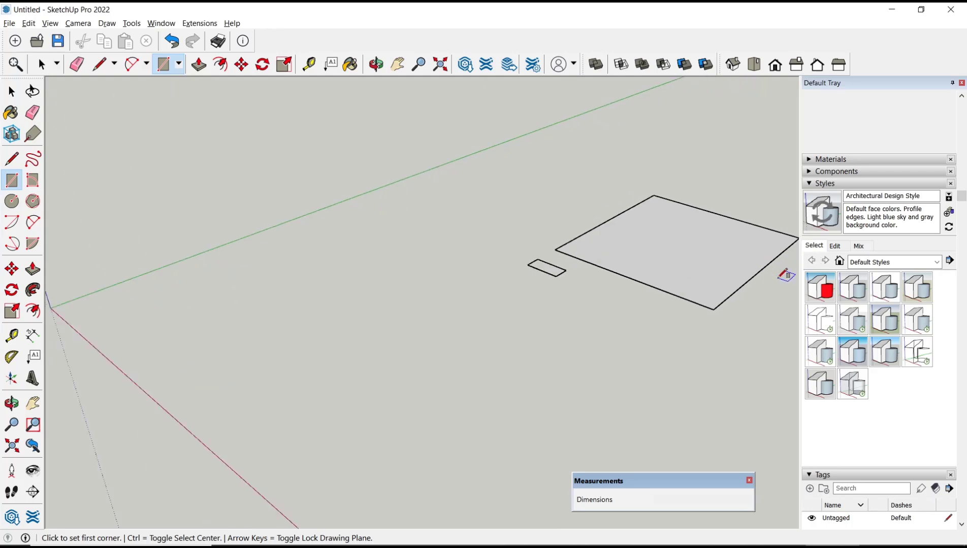
mouse_move(626, 278)
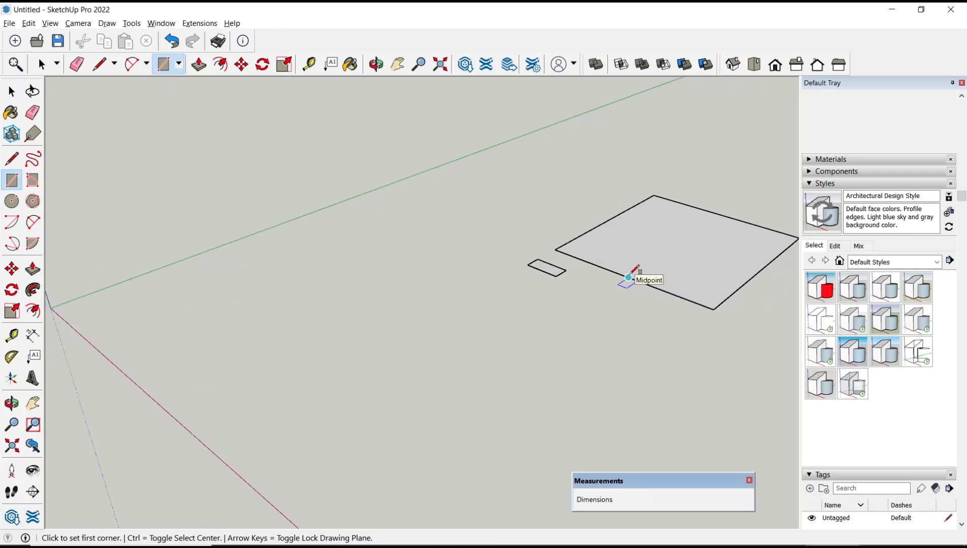
mouse_move(760, 271)
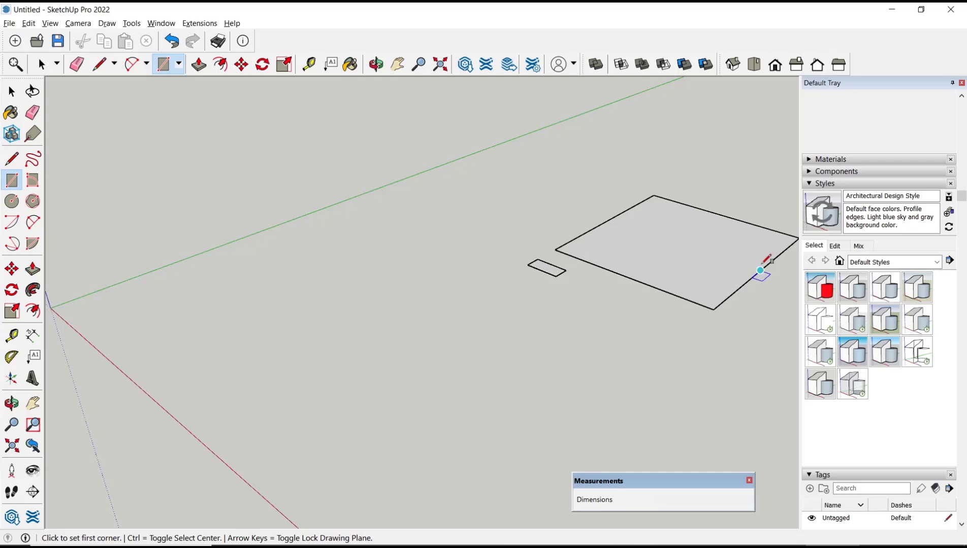
mouse_move(241, 364)
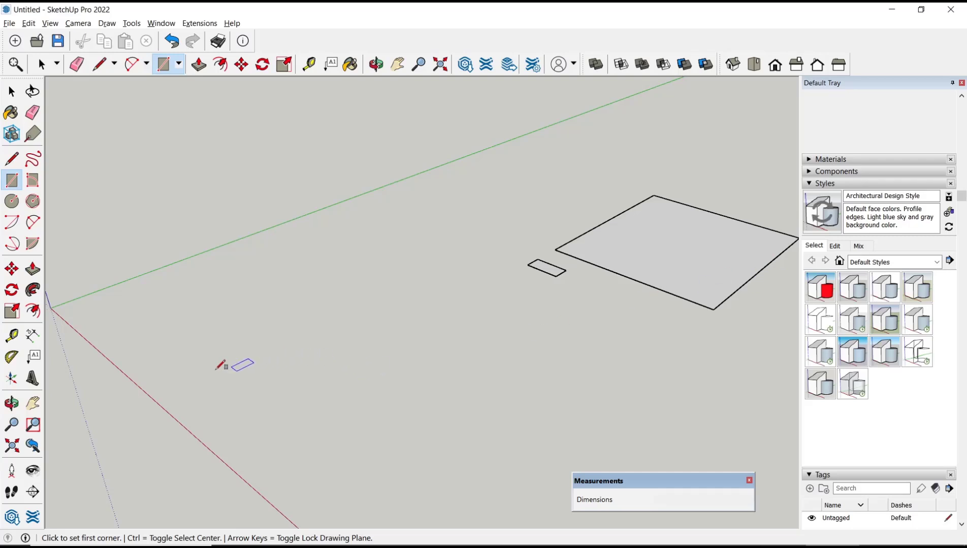
- Dimension two edges of the large rectangle as 500 mm and 600 mm
click(32, 335)
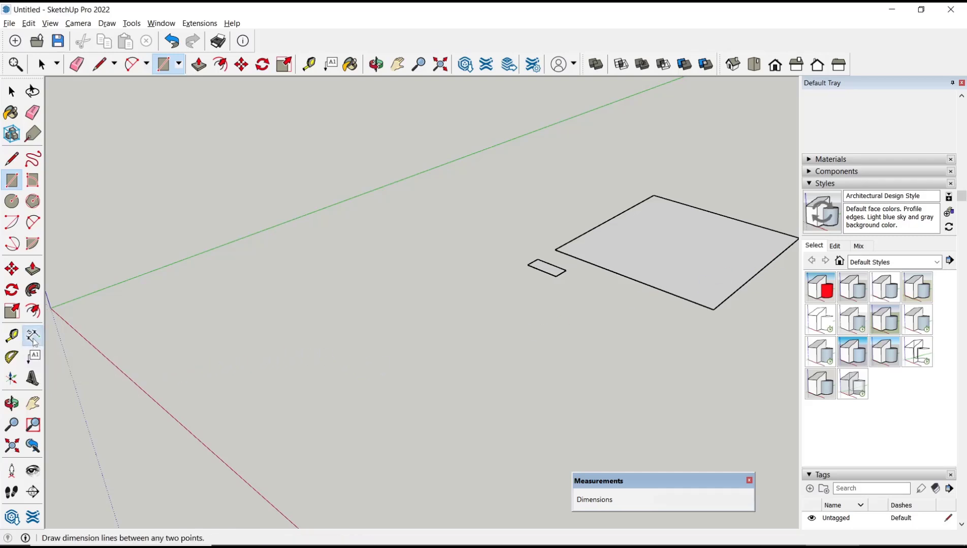
click(553, 249)
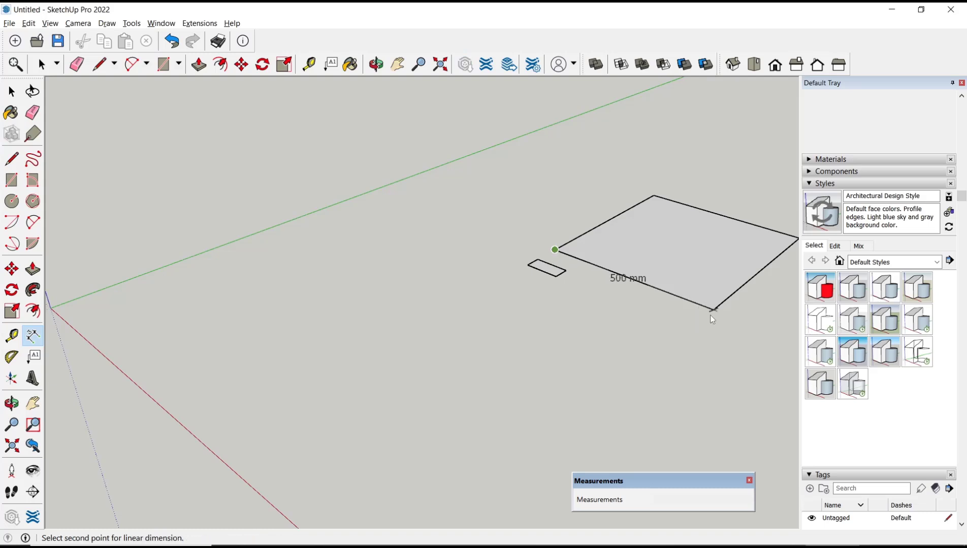
mouse_move(621, 345)
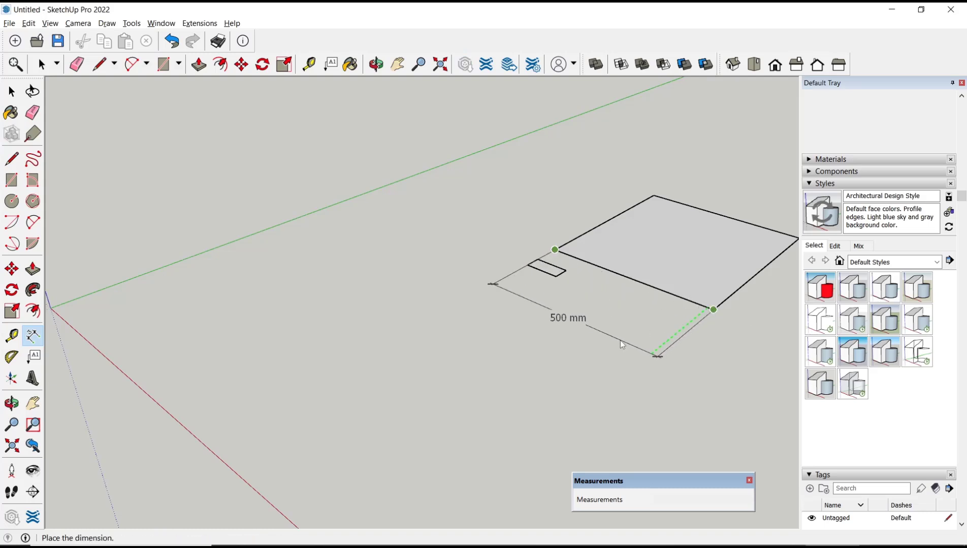
click(621, 344)
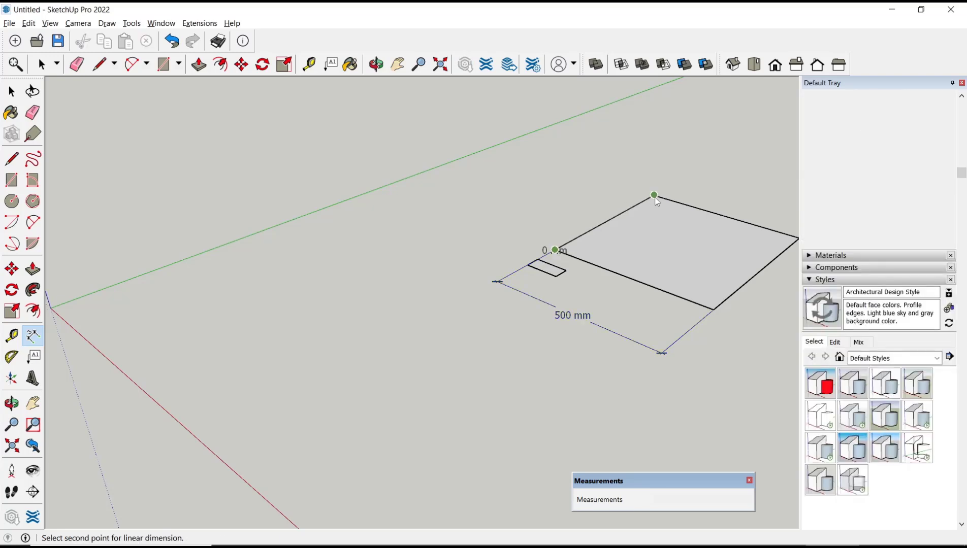
click(654, 196)
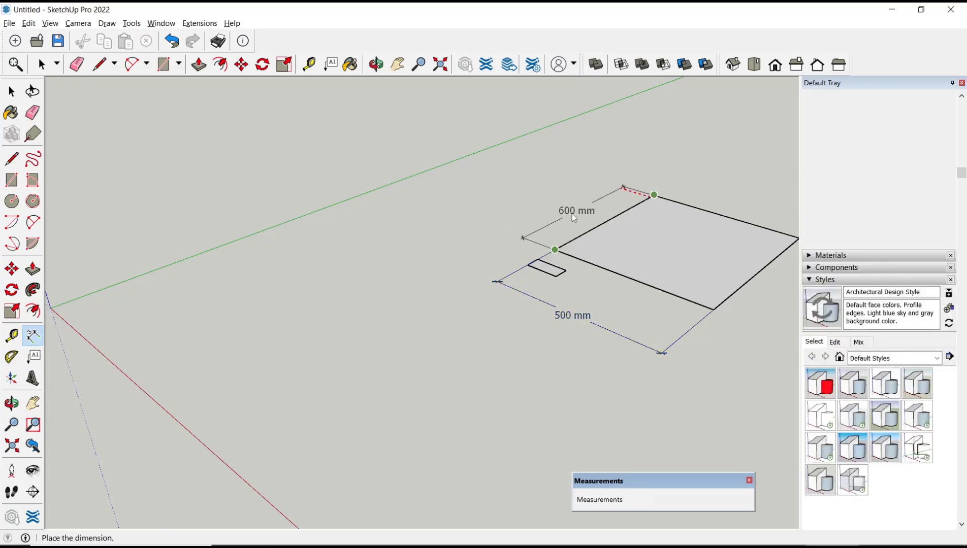